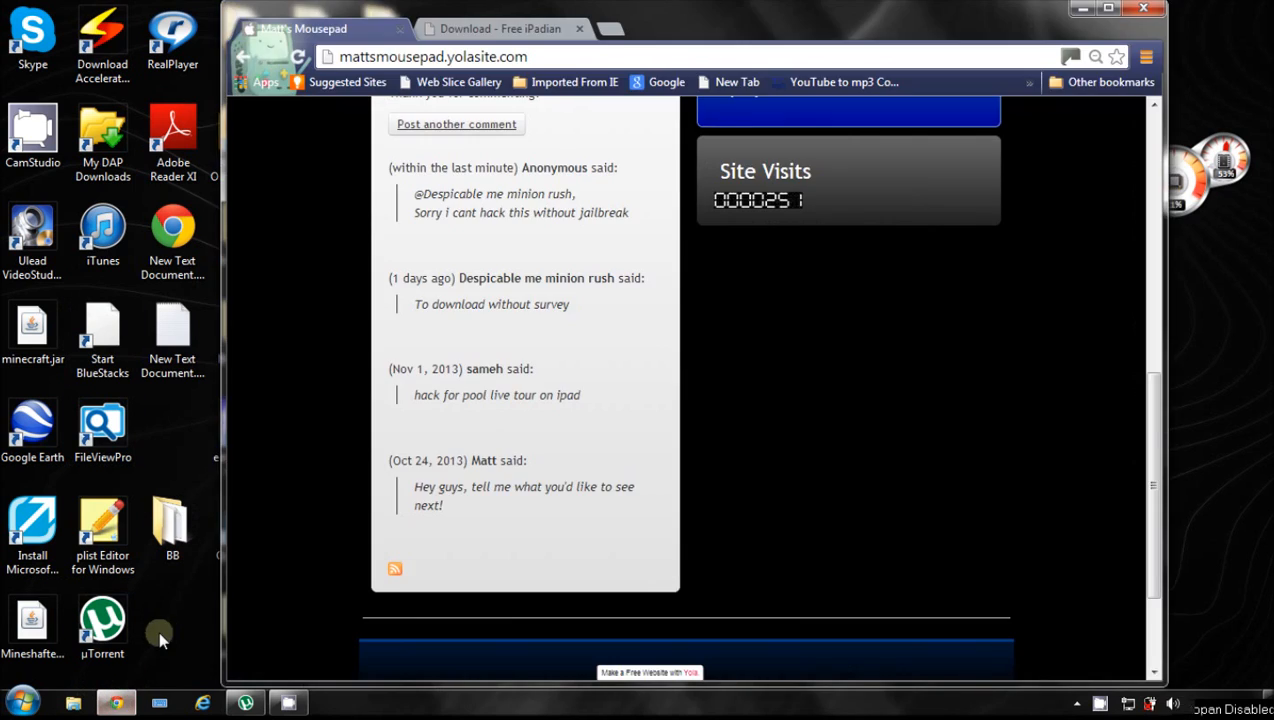
mouse_move(537, 295)
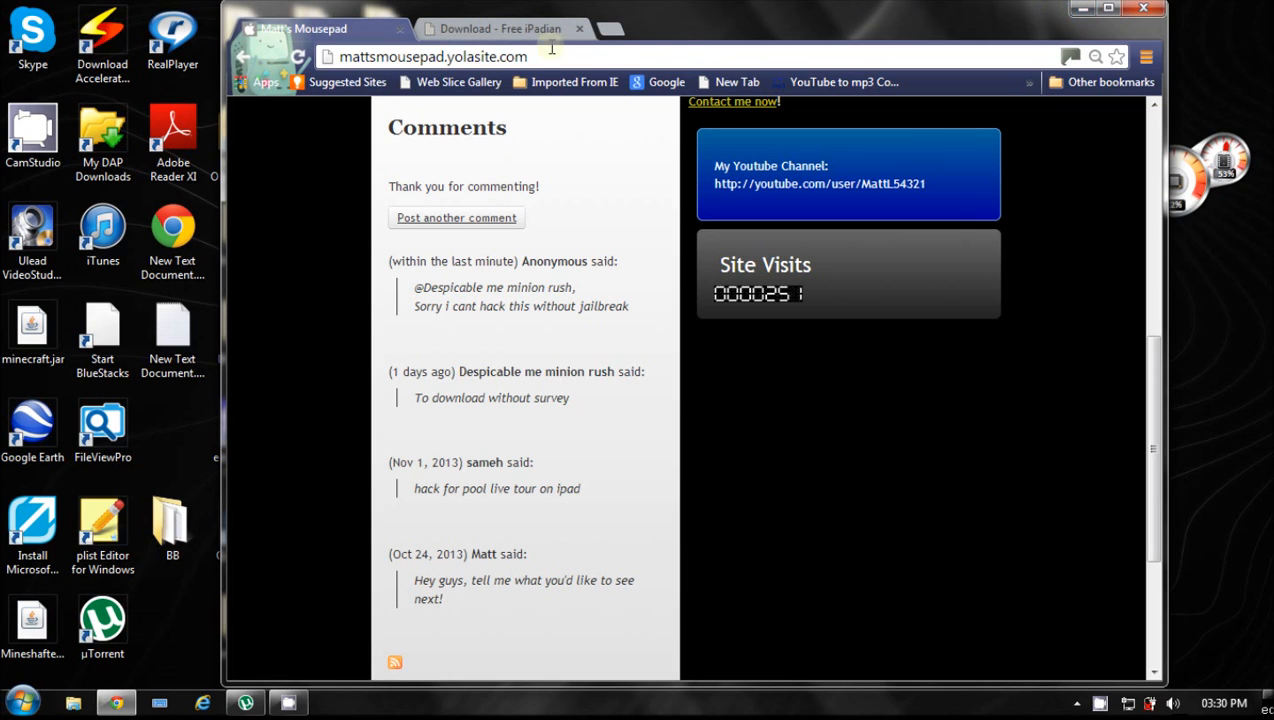
Switch Chrome to the 'Download - Free iPadian' tab showing its Download button.
click(500, 28)
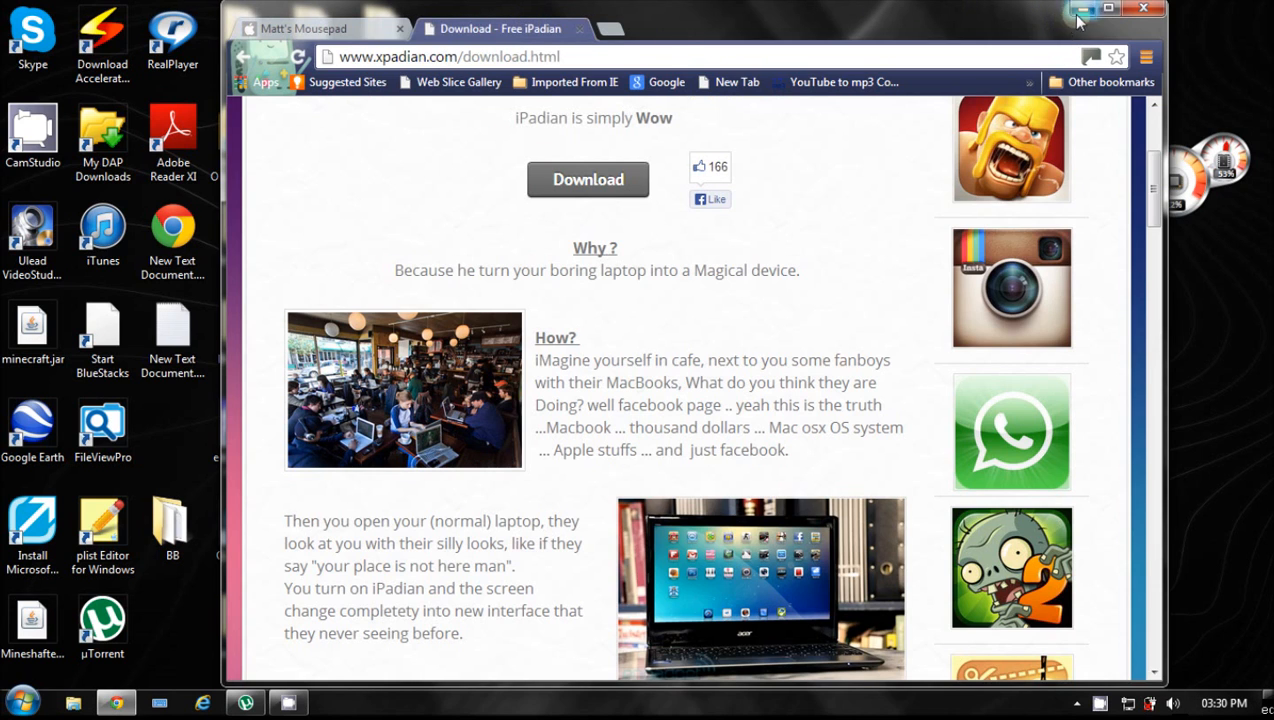
mouse_move(1081, 10)
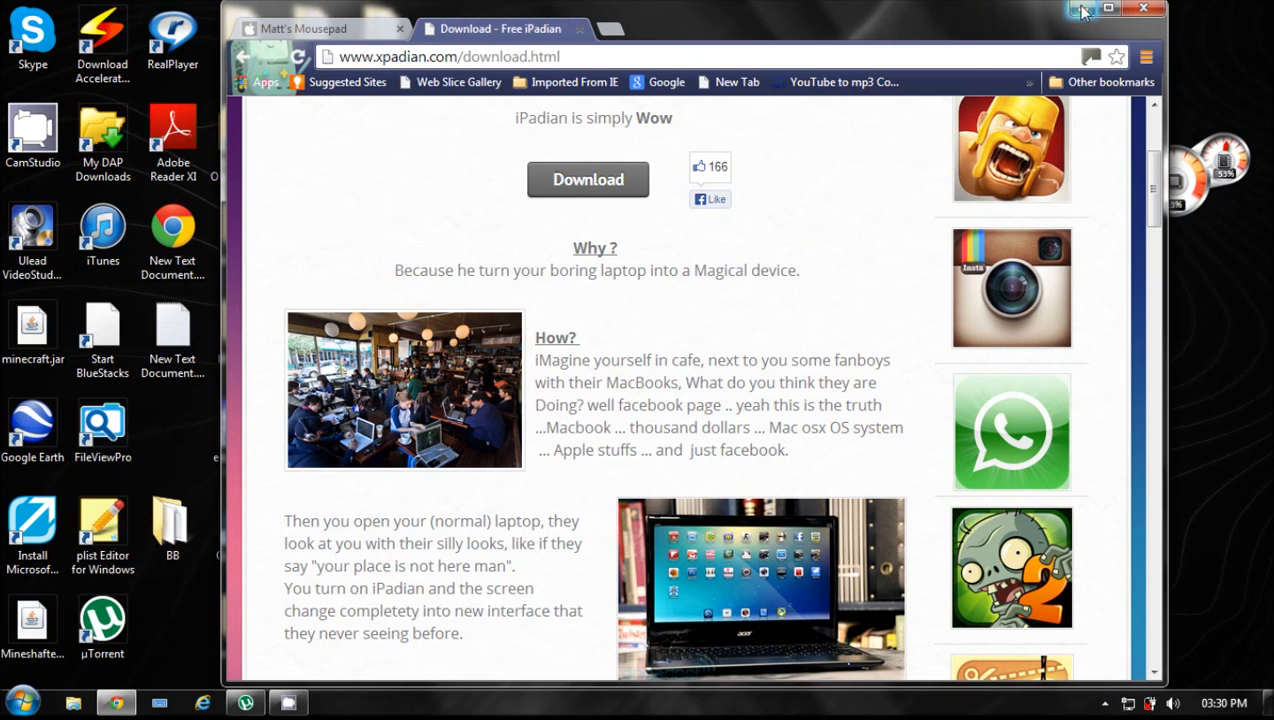
mouse_move(1085, 230)
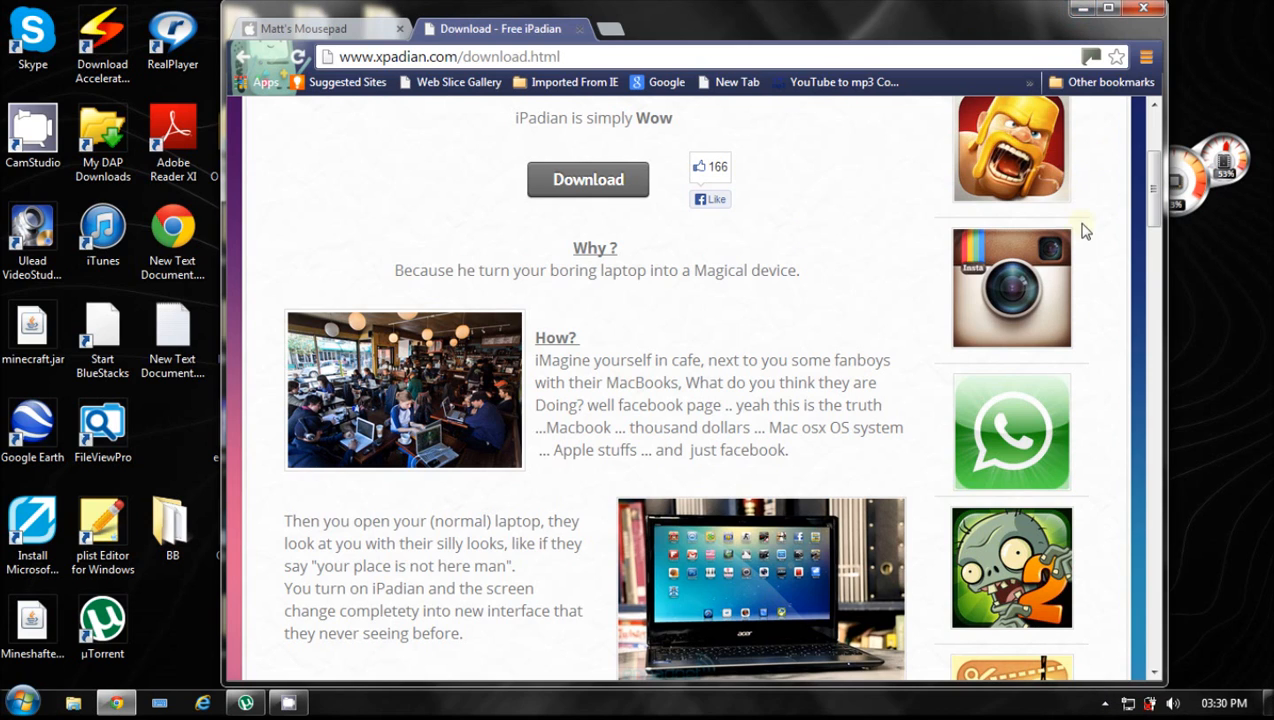
mouse_move(1096, 525)
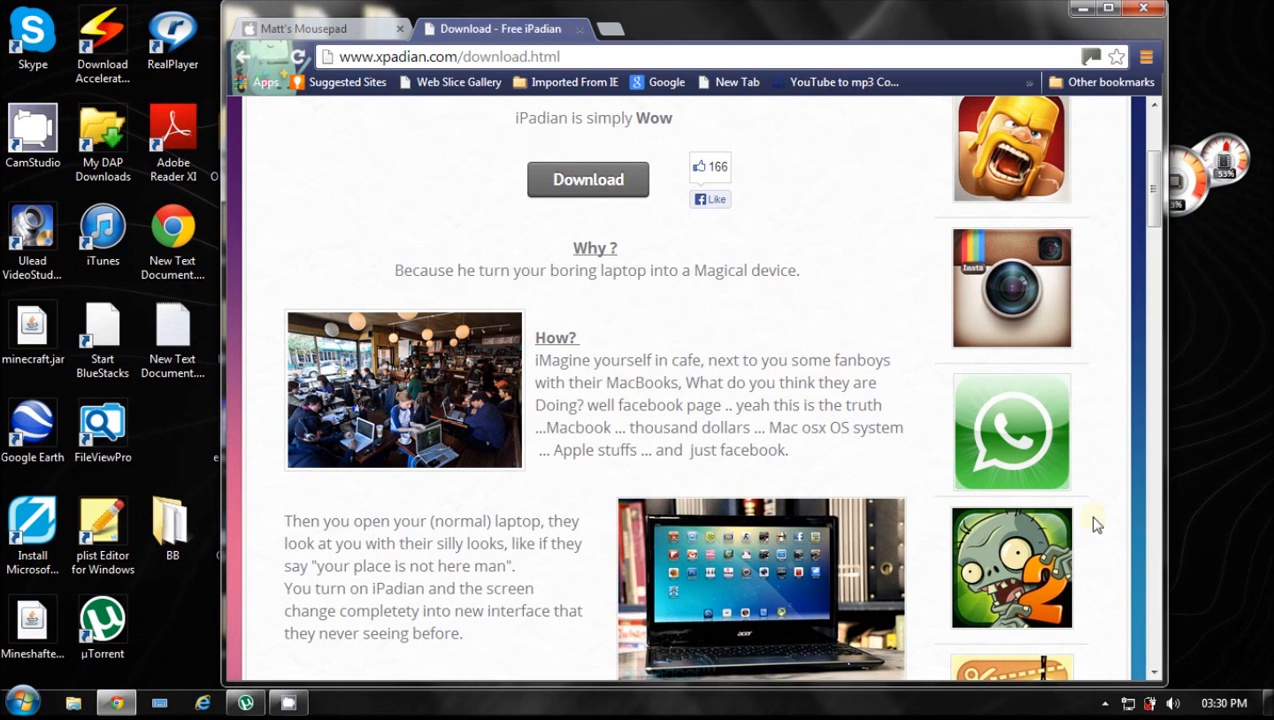
mouse_move(913, 373)
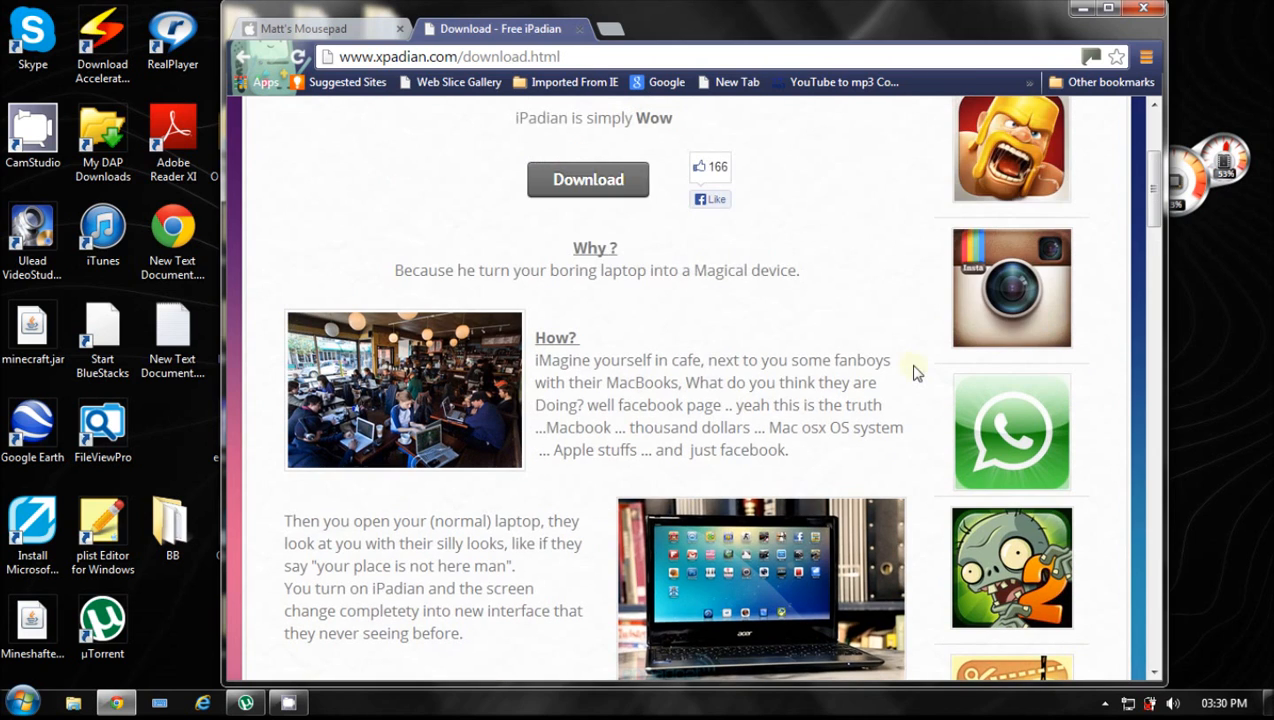
mouse_move(637, 76)
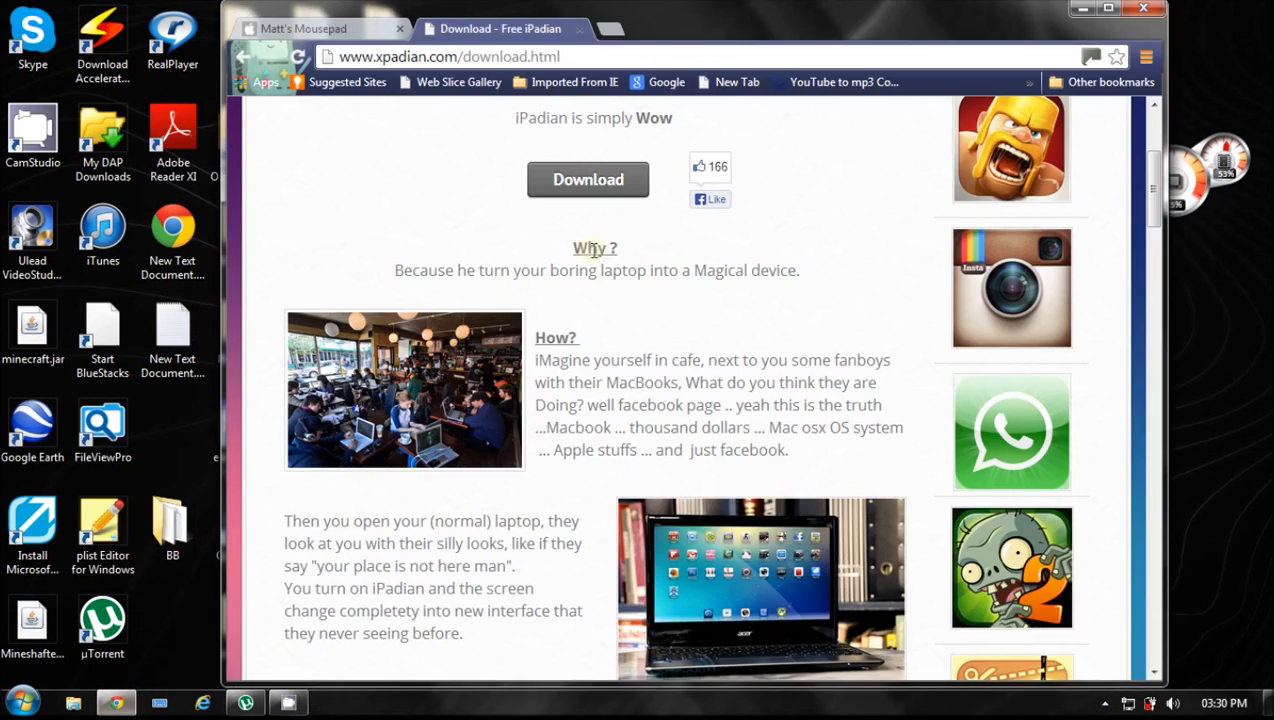
Minimize Chrome and launch iPadian from its desktop shortcut.
click(1143, 8)
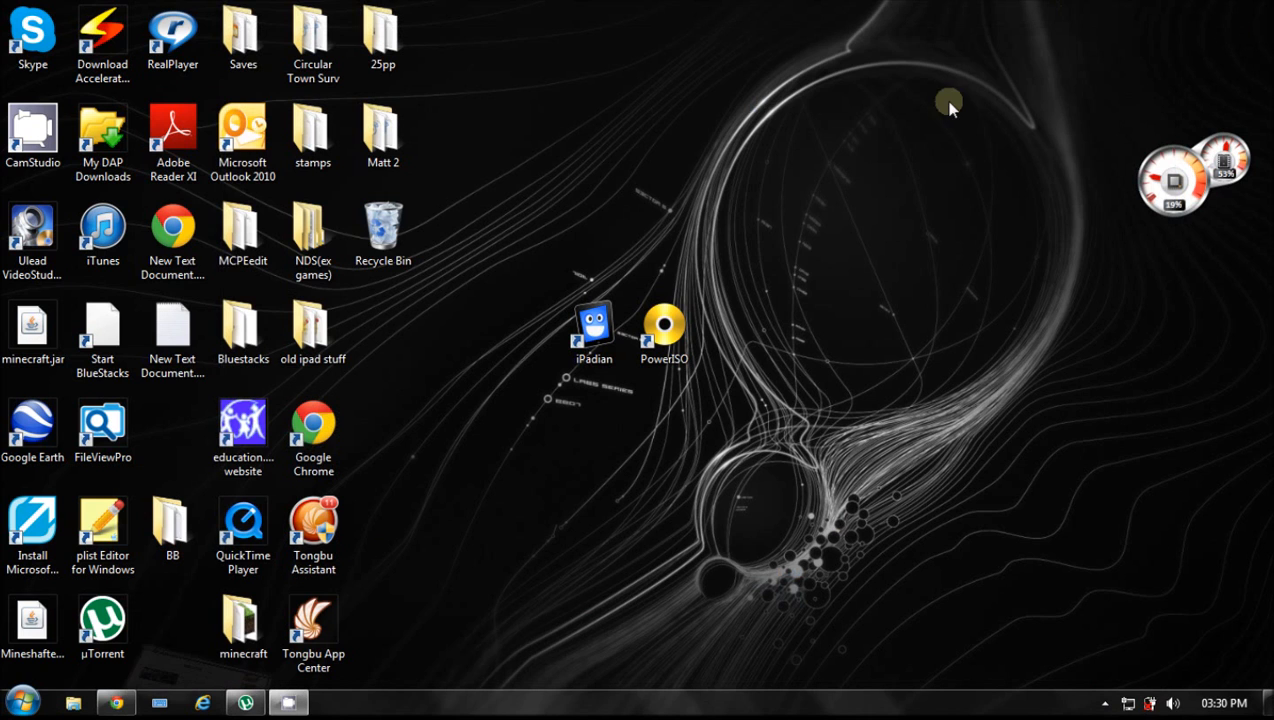
click(594, 325)
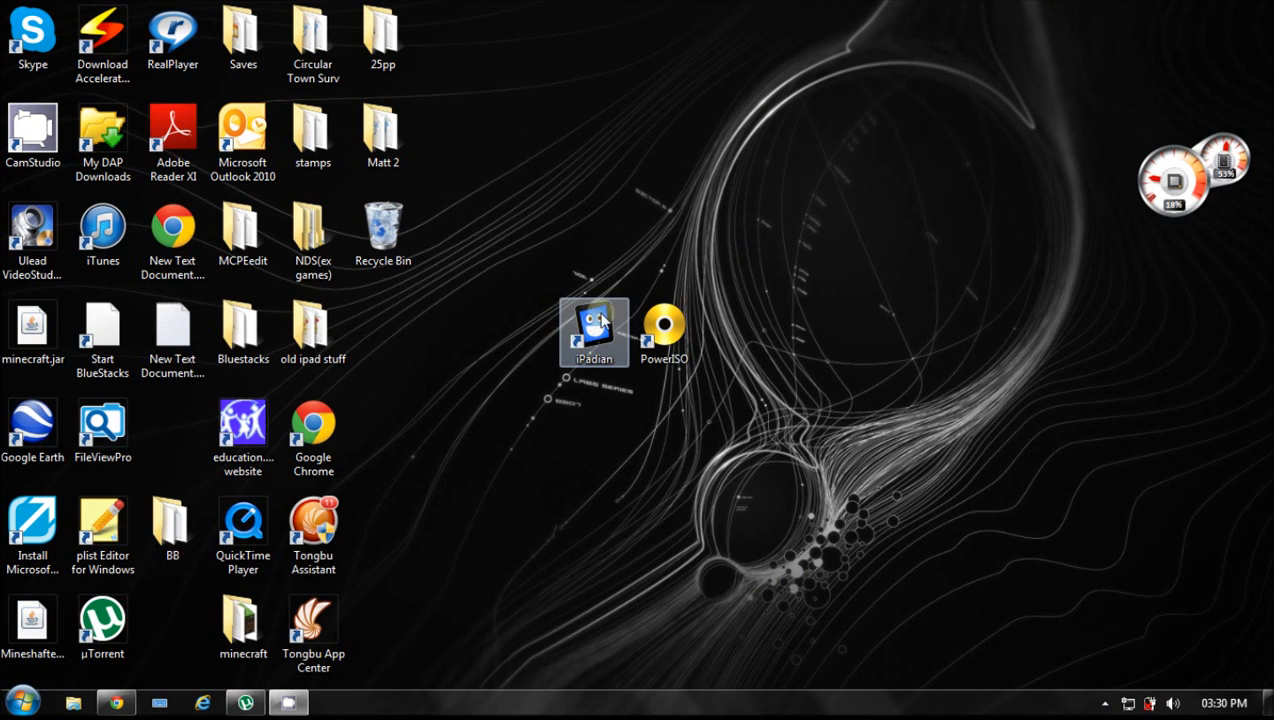
double_click(594, 325)
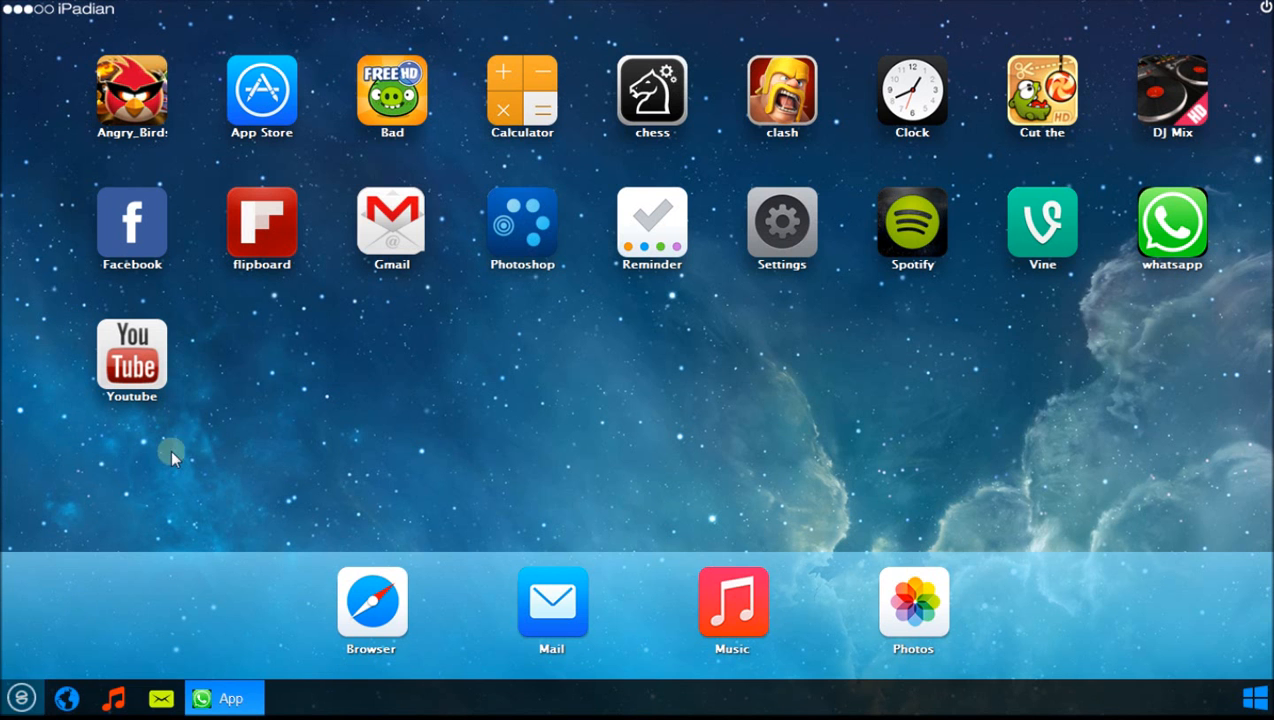
mouse_move(856, 305)
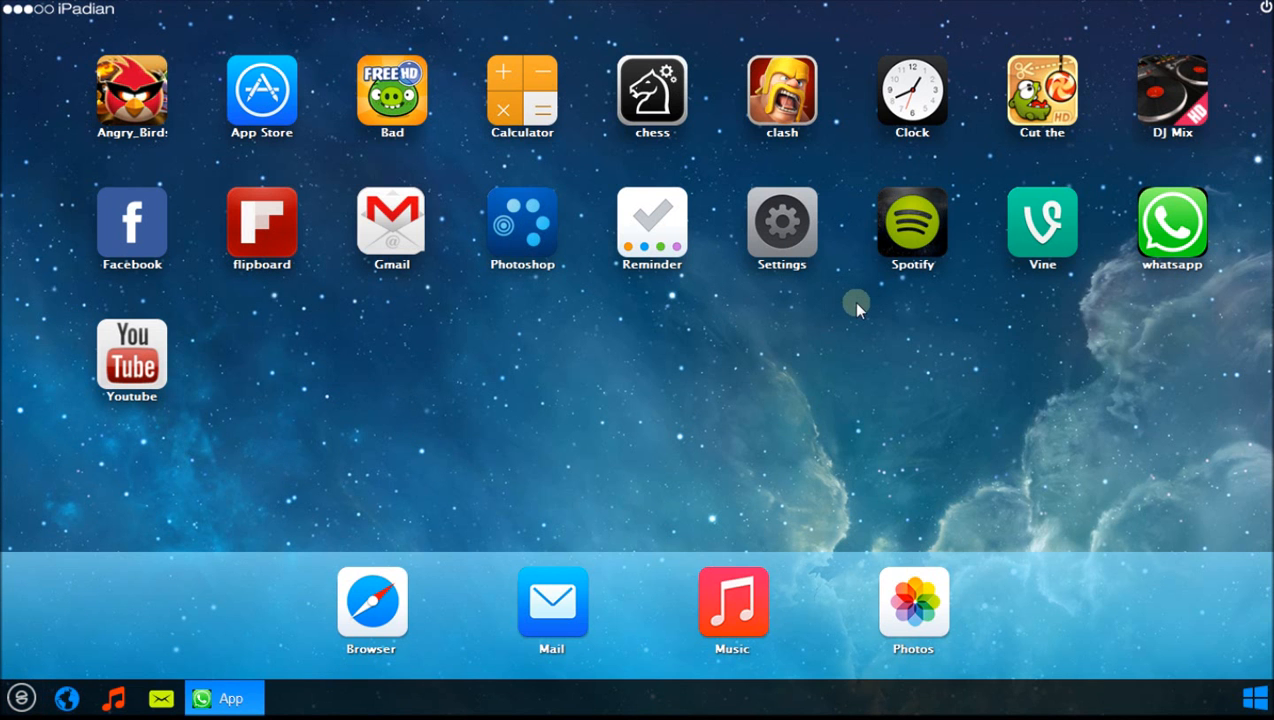
mouse_move(553, 235)
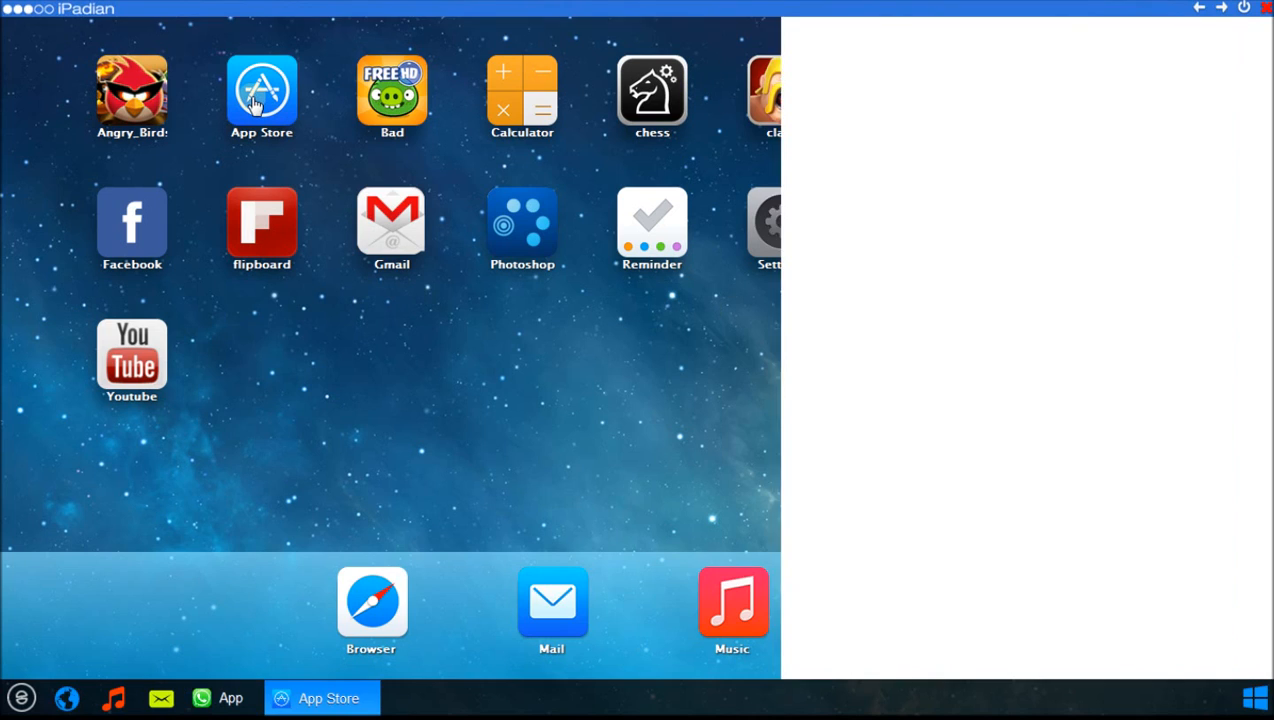
Open the App Store's Categories page listing Games, Music, Networking and Photos.
click(261, 97)
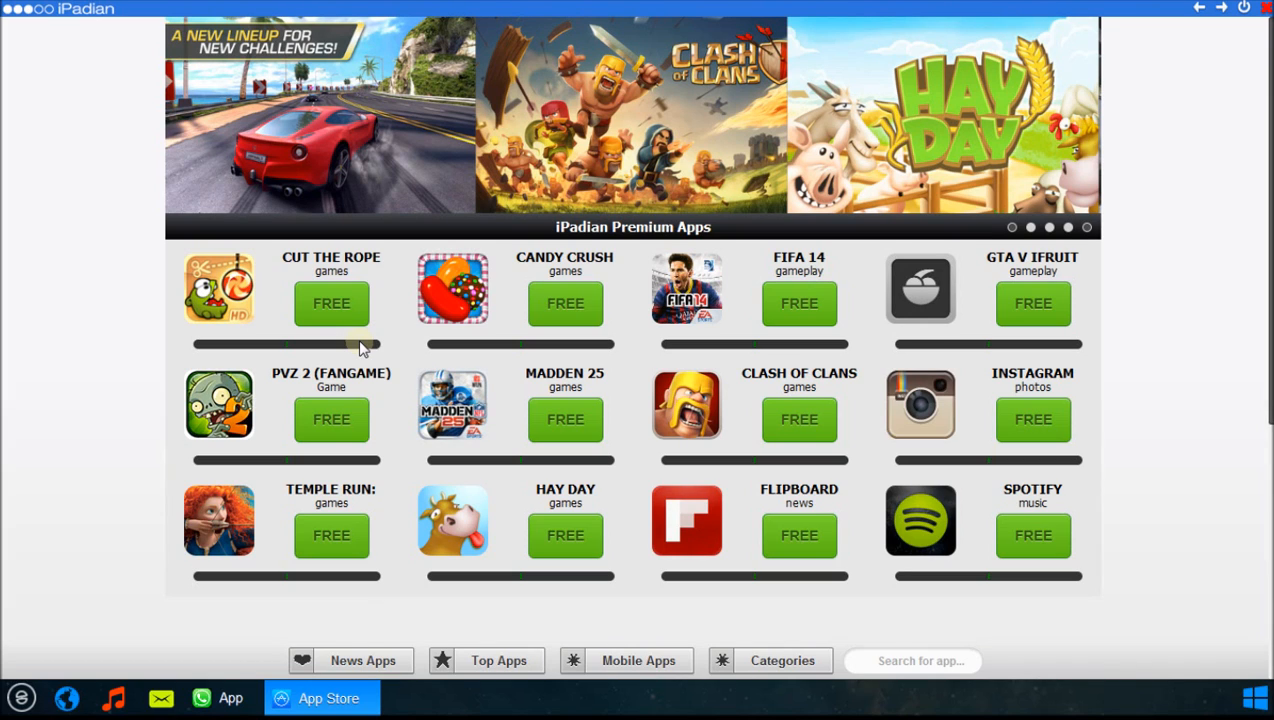
mouse_move(433, 85)
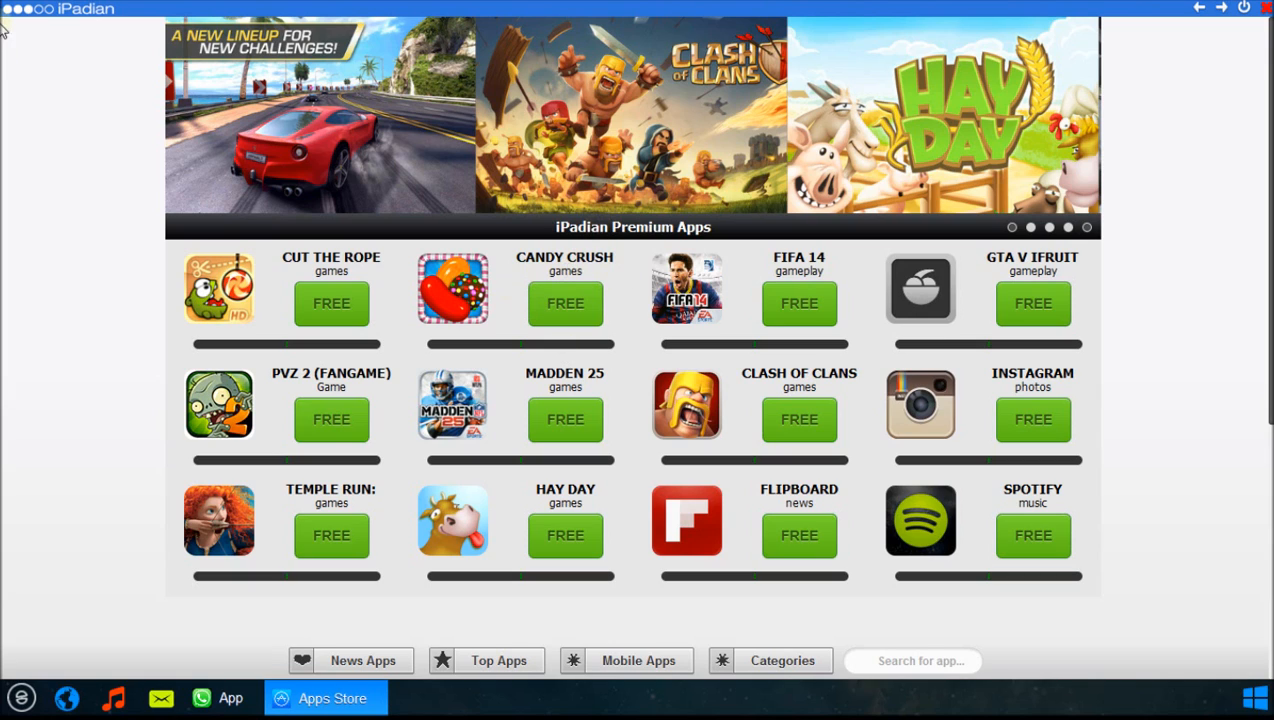
mouse_move(128, 67)
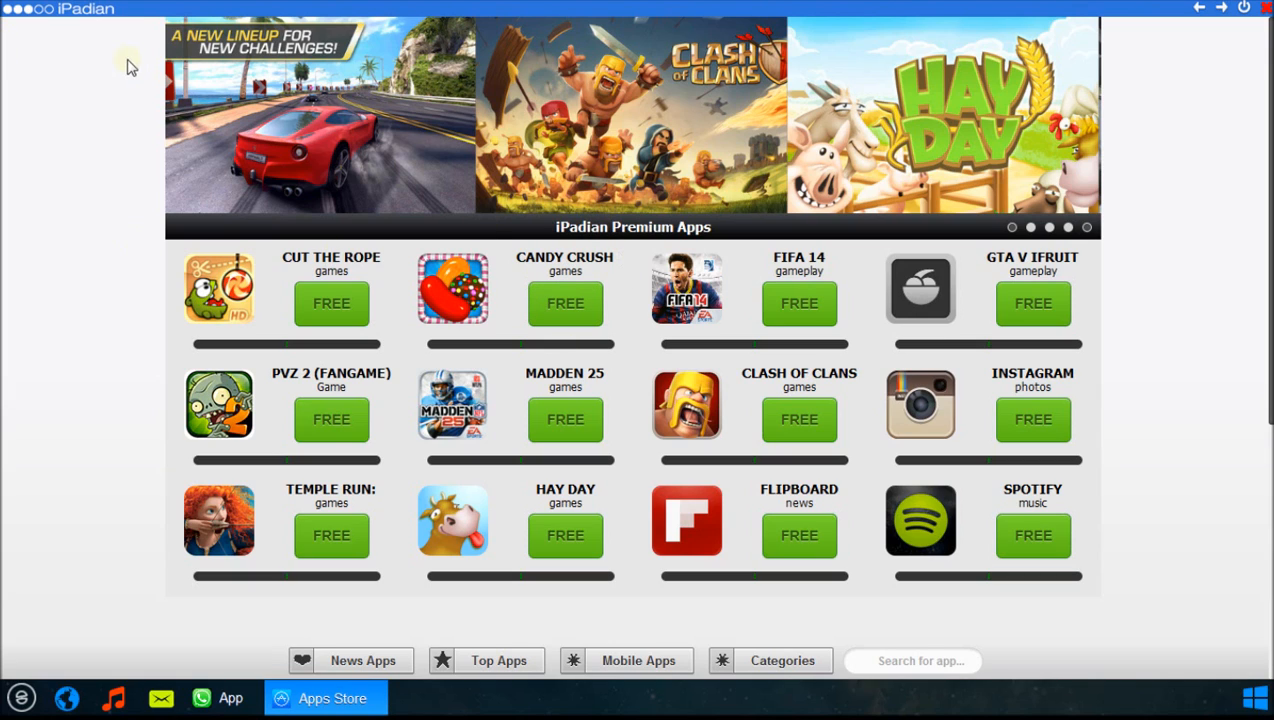
mouse_move(163, 28)
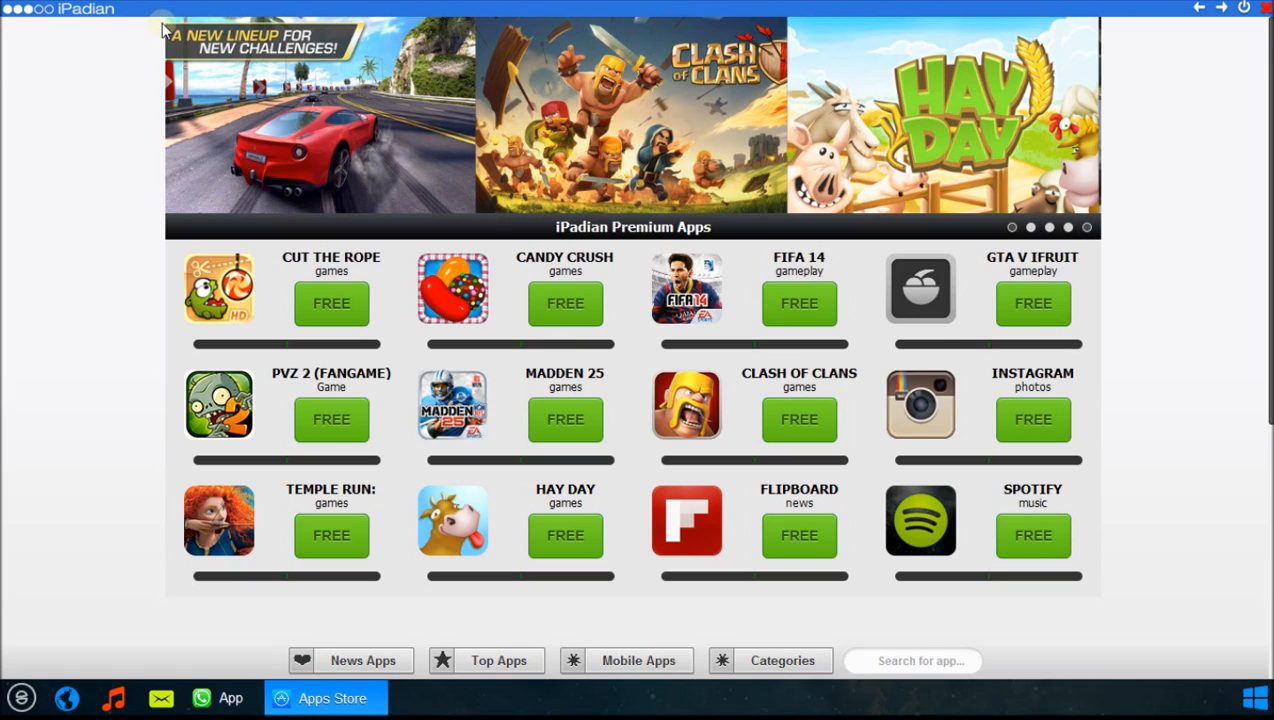
click(770, 660)
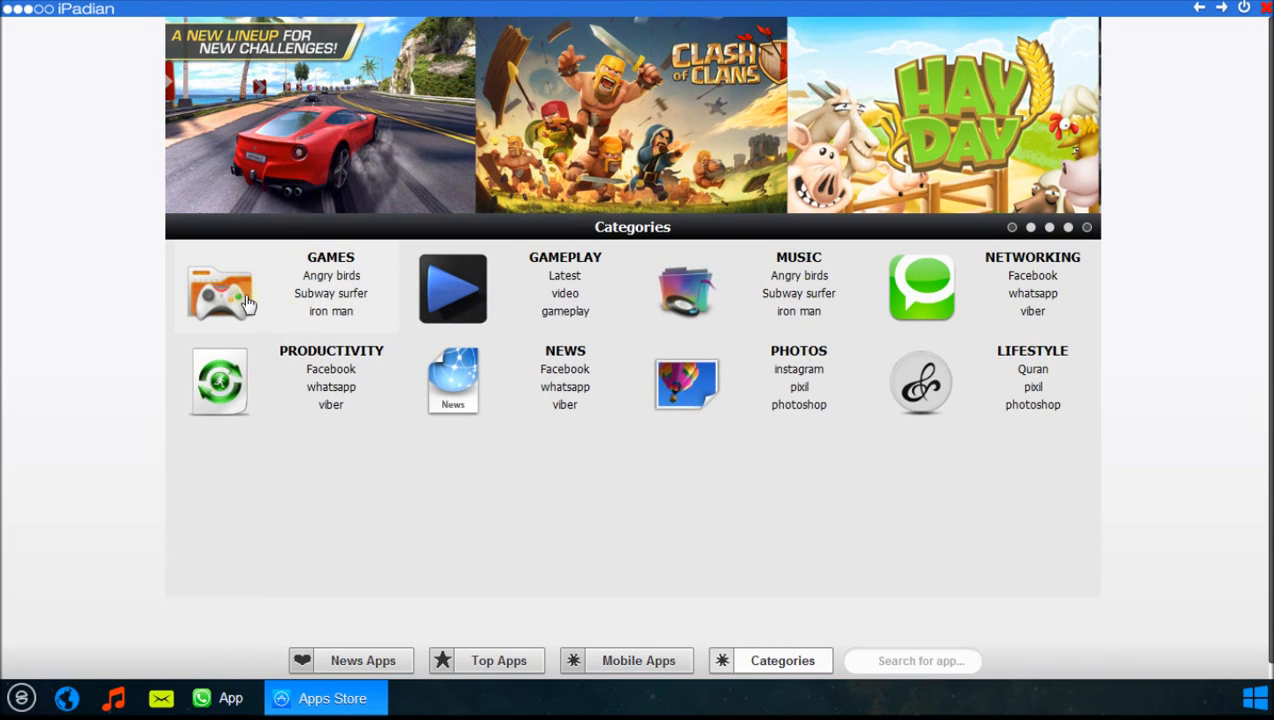
Start the free Candy Crush download from the Games category and dismiss the Download Started notice.
click(250, 290)
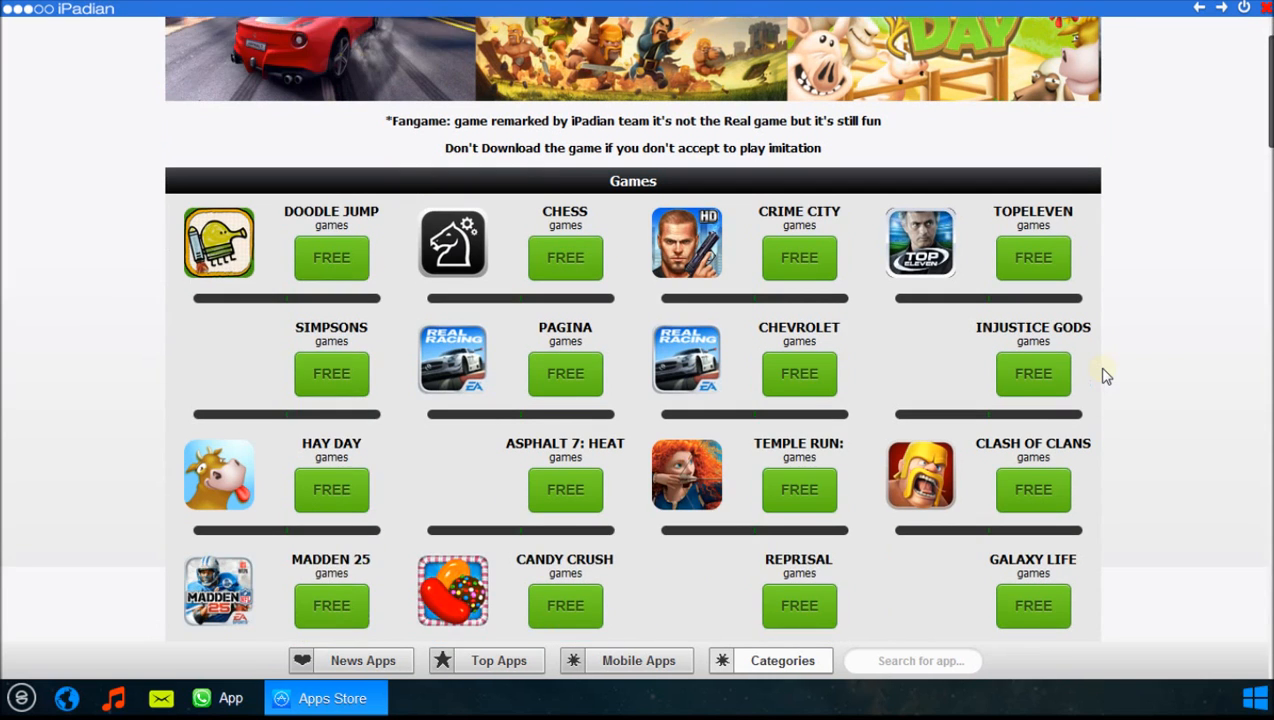
scroll(down, 3)
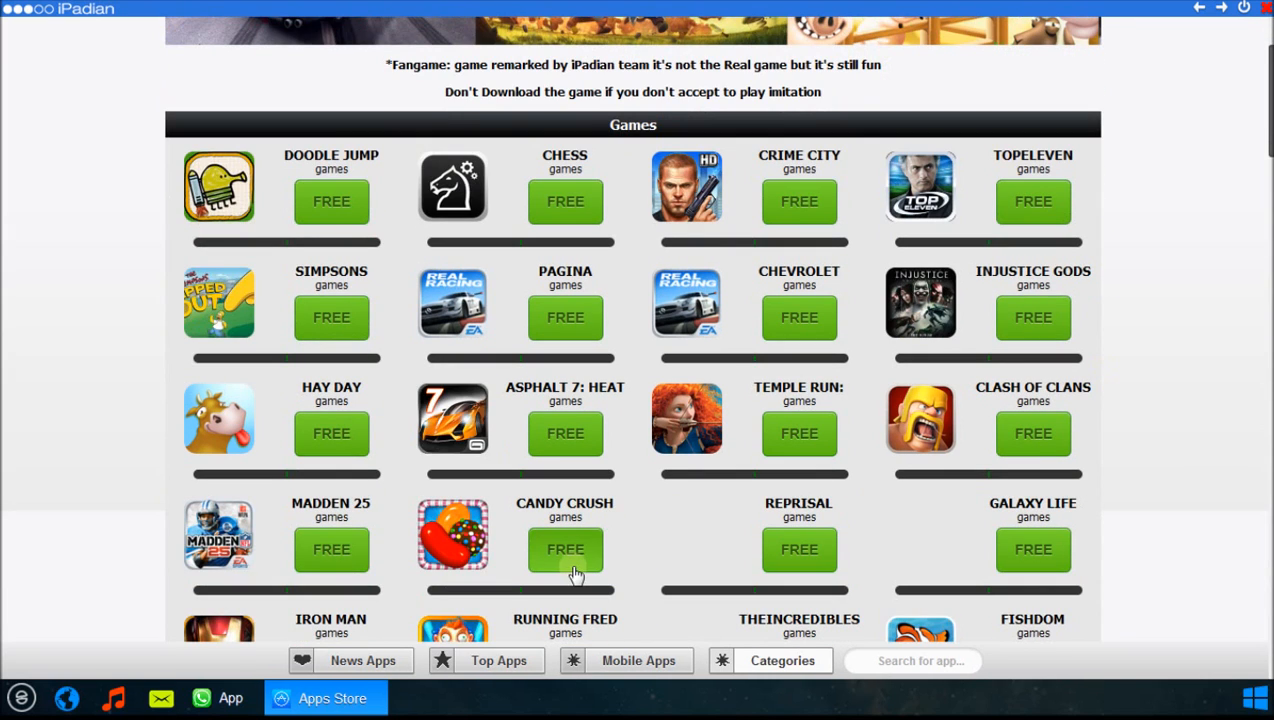
click(565, 549)
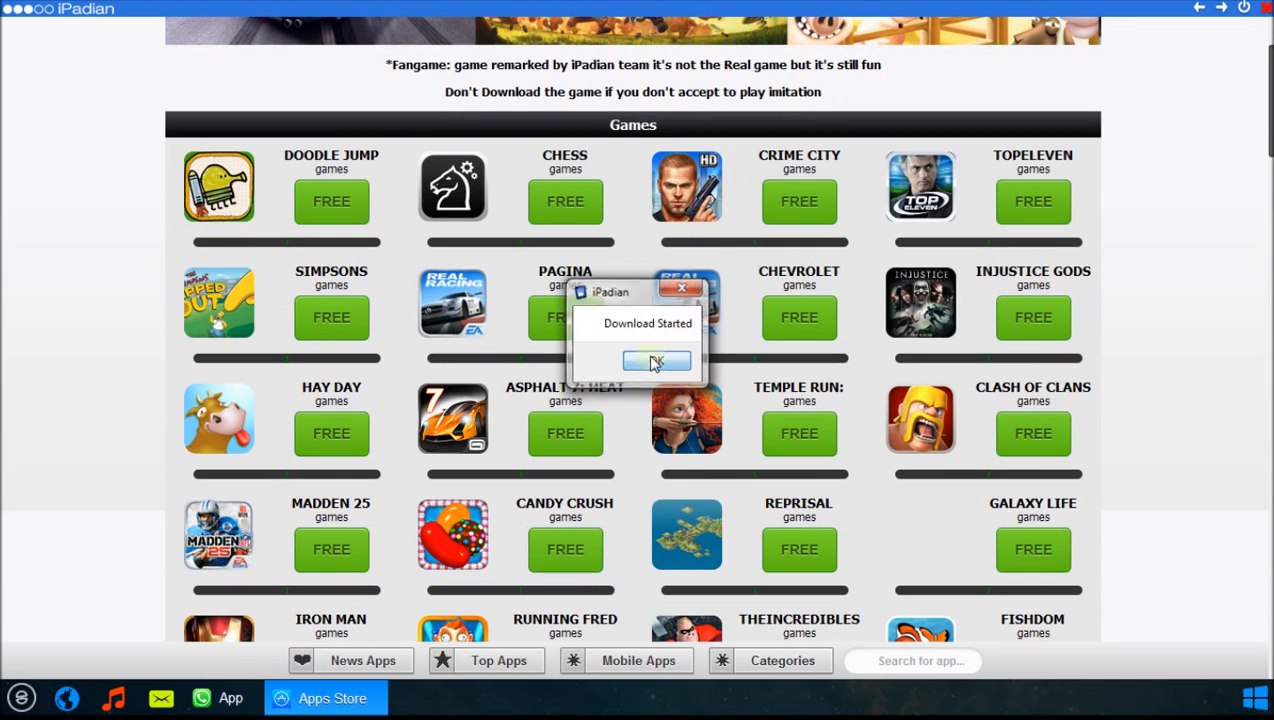
click(657, 361)
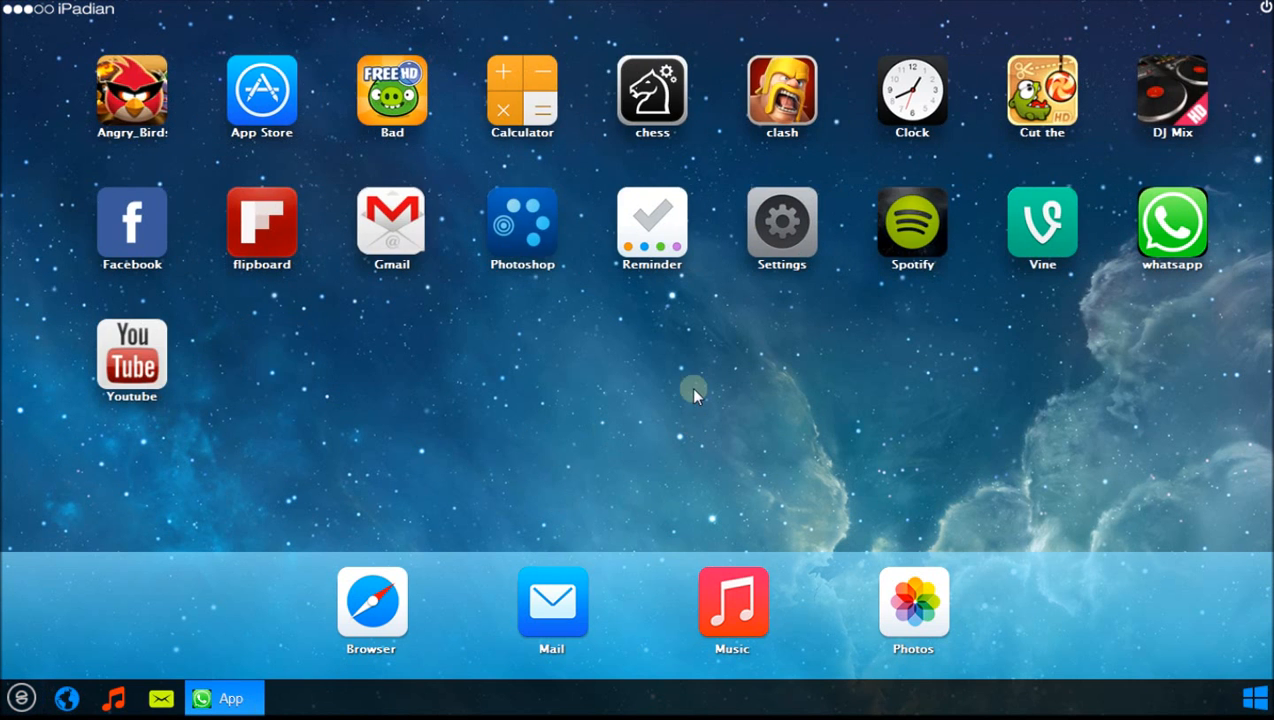
mouse_move(293, 100)
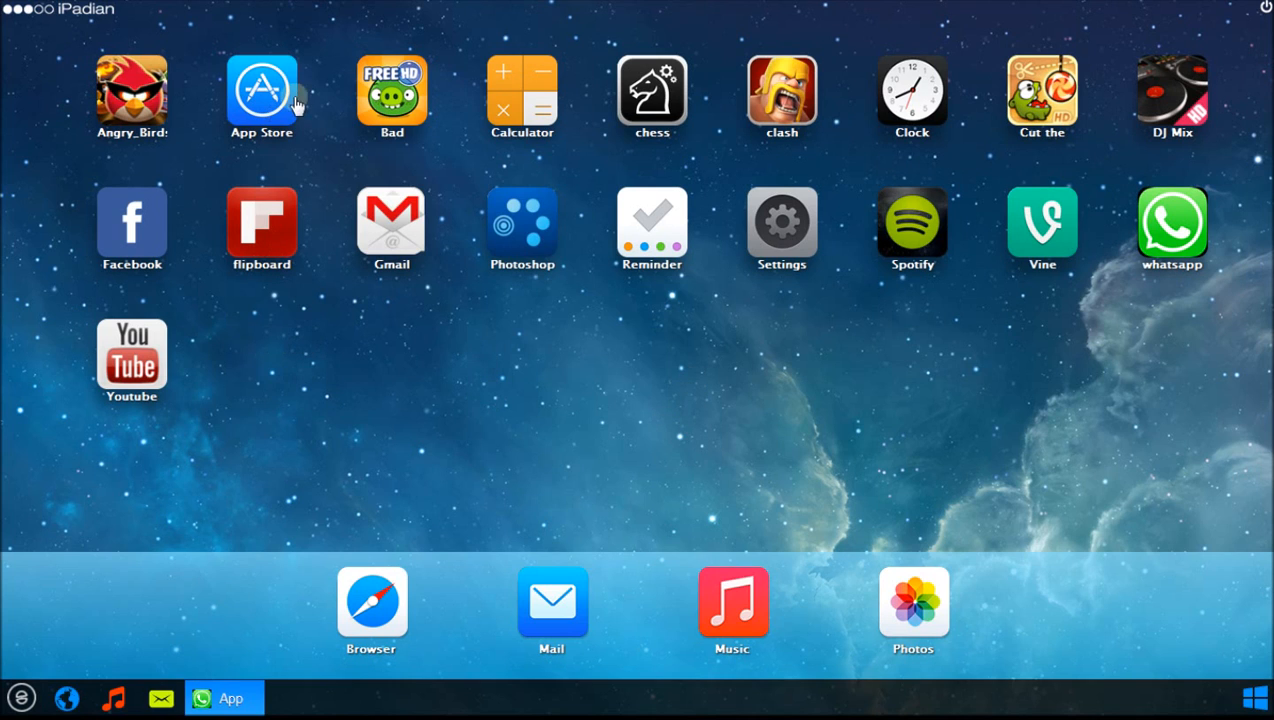
mouse_move(782, 120)
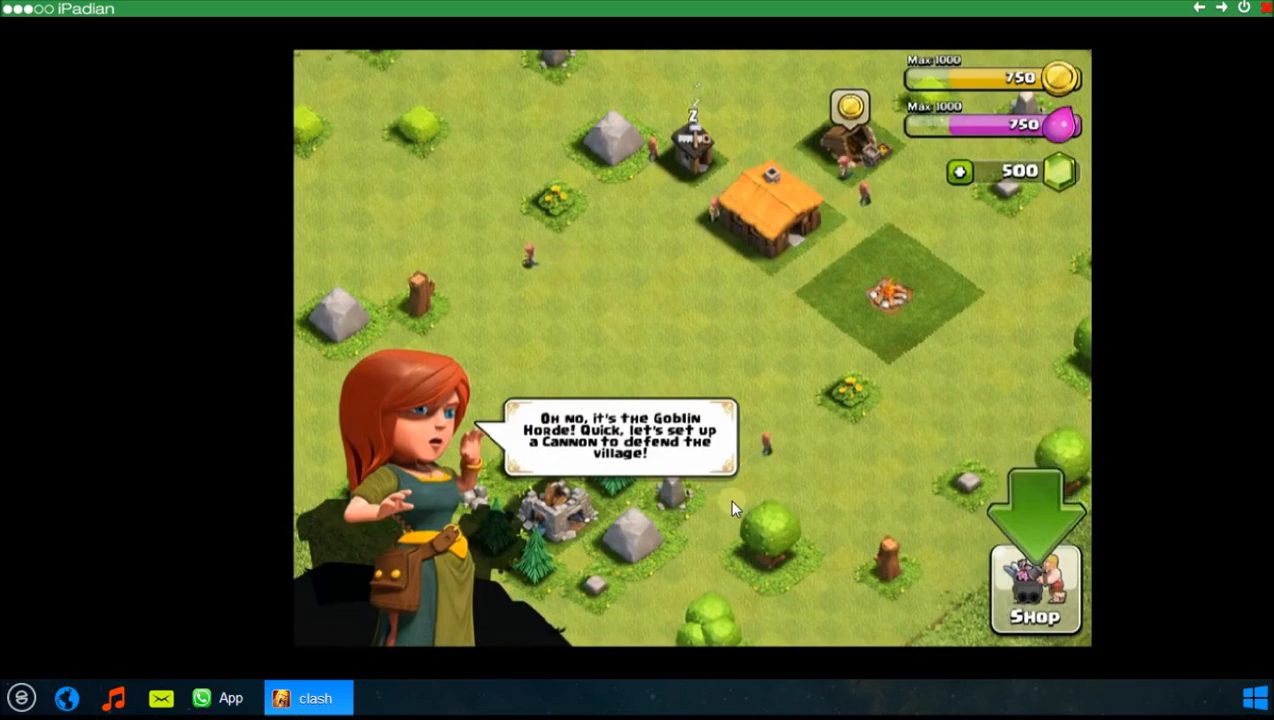
Buy a Cannon from the Shop and place it in the village.
click(1035, 588)
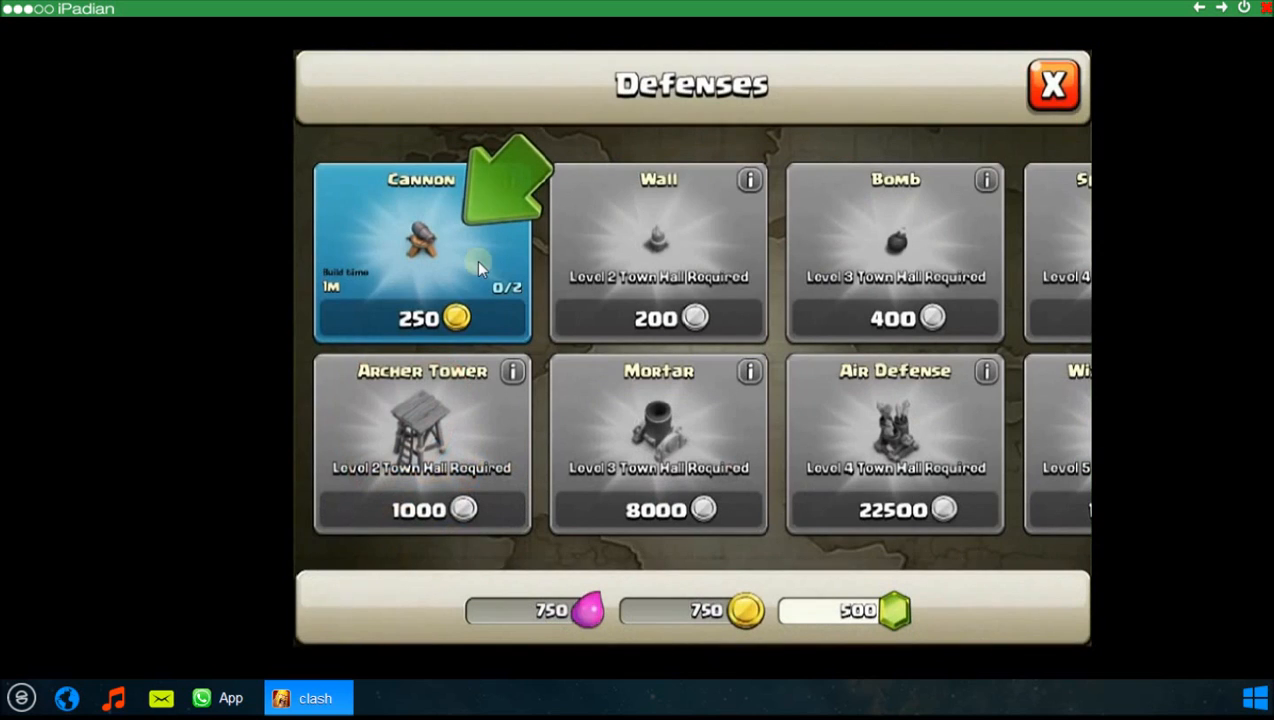
mouse_move(423, 268)
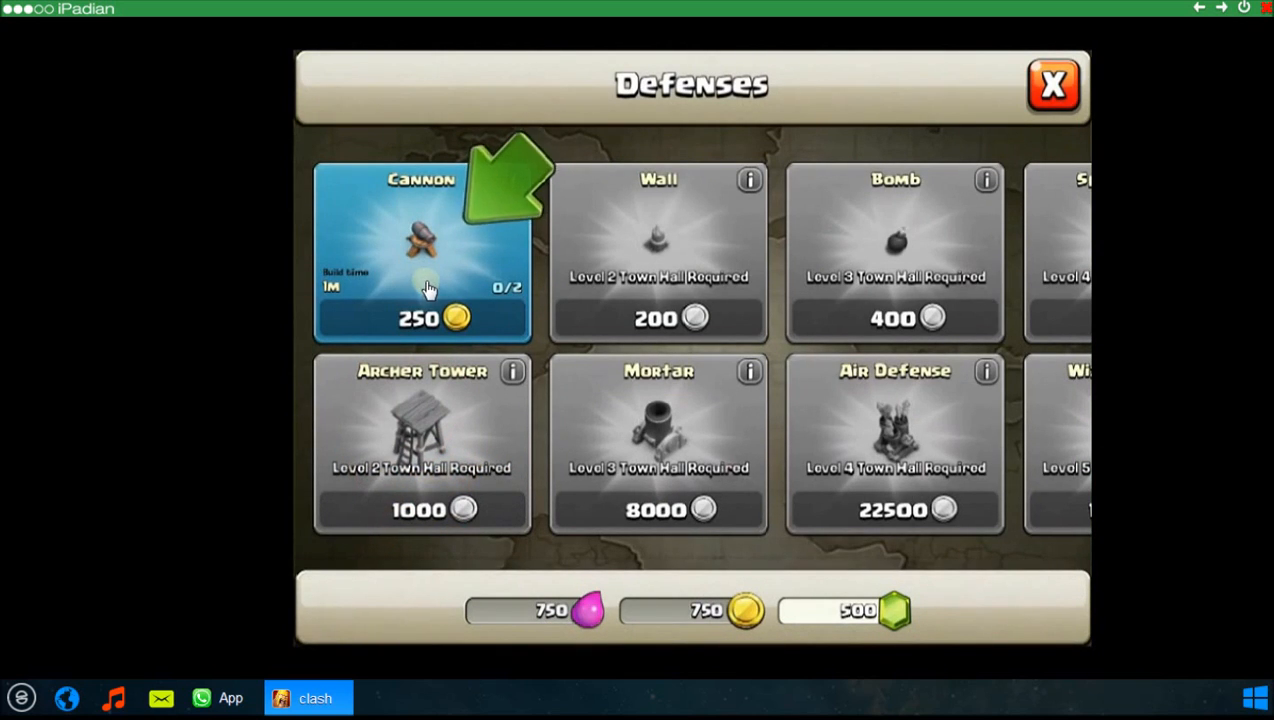
click(422, 250)
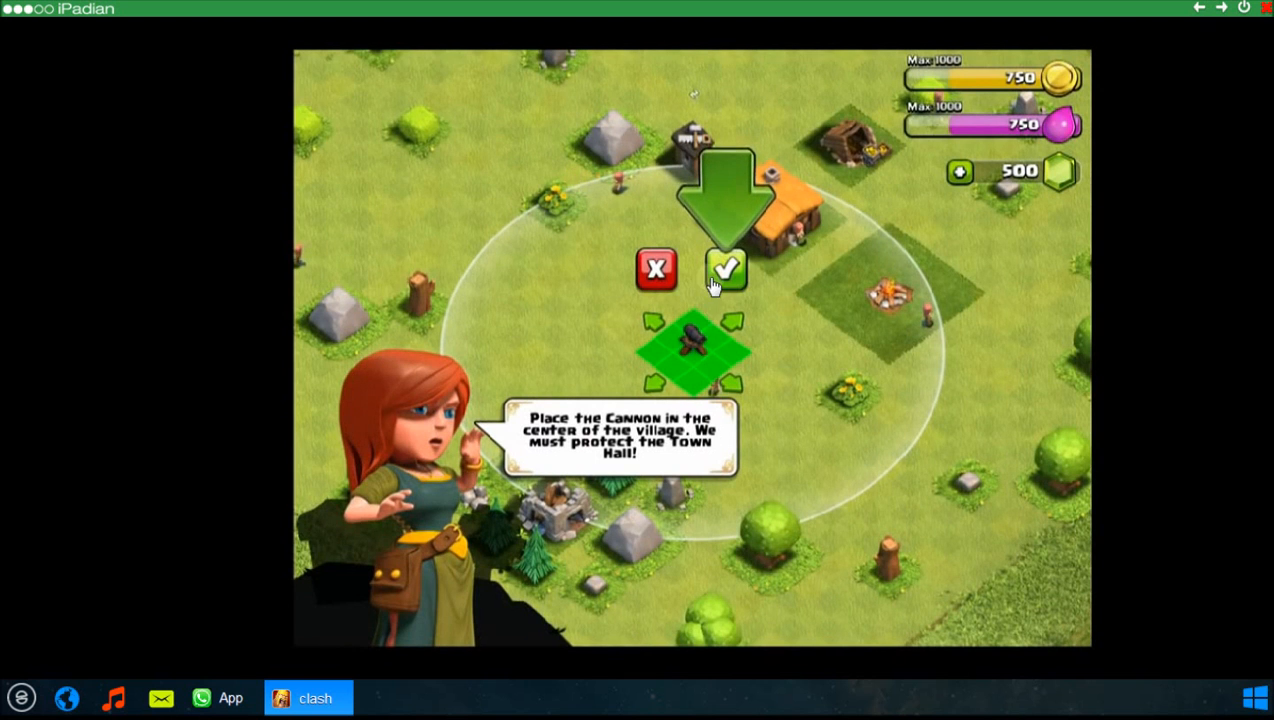
click(726, 270)
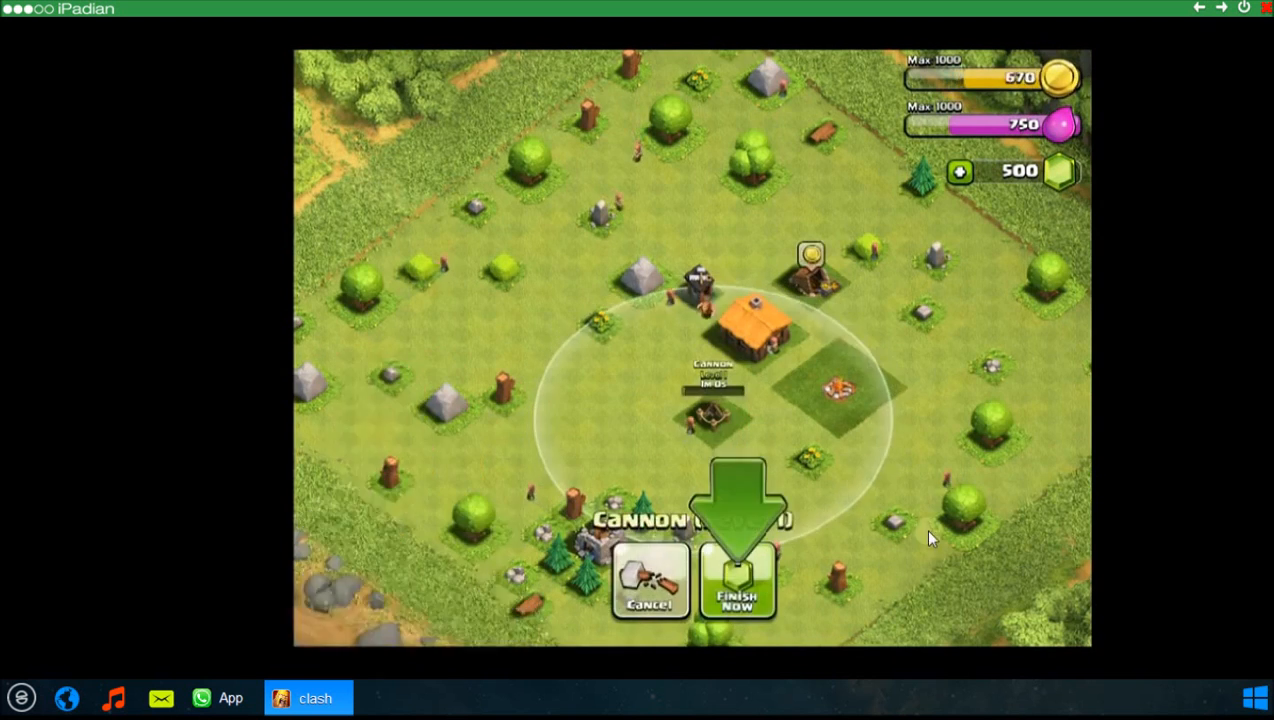
Finish the Cannon instantly with gems, start the goblin attack, then close the game.
click(738, 580)
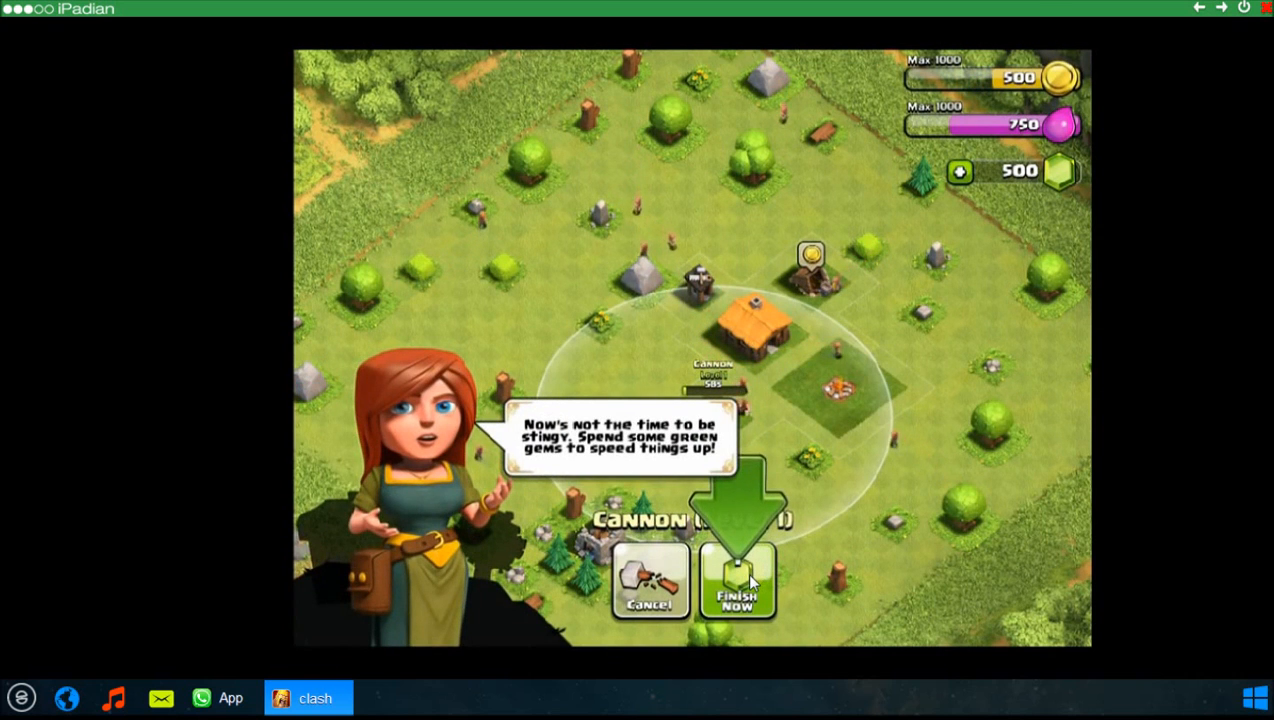
click(738, 581)
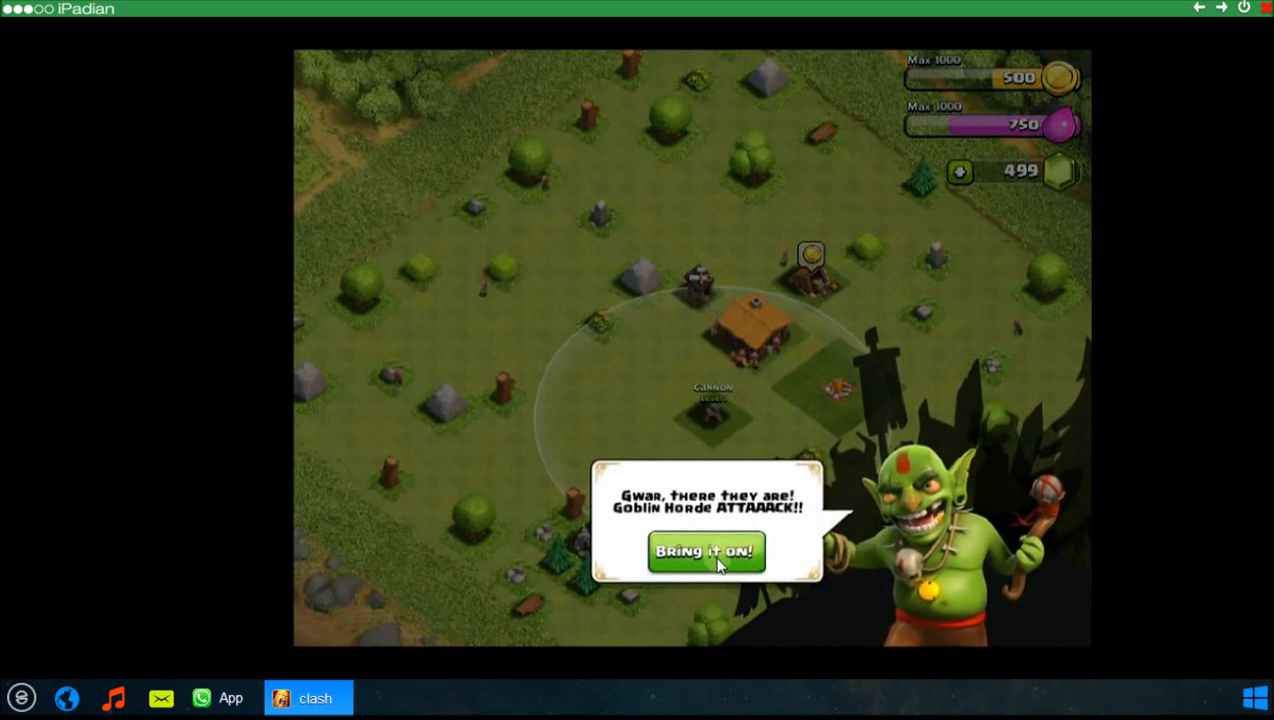
click(706, 552)
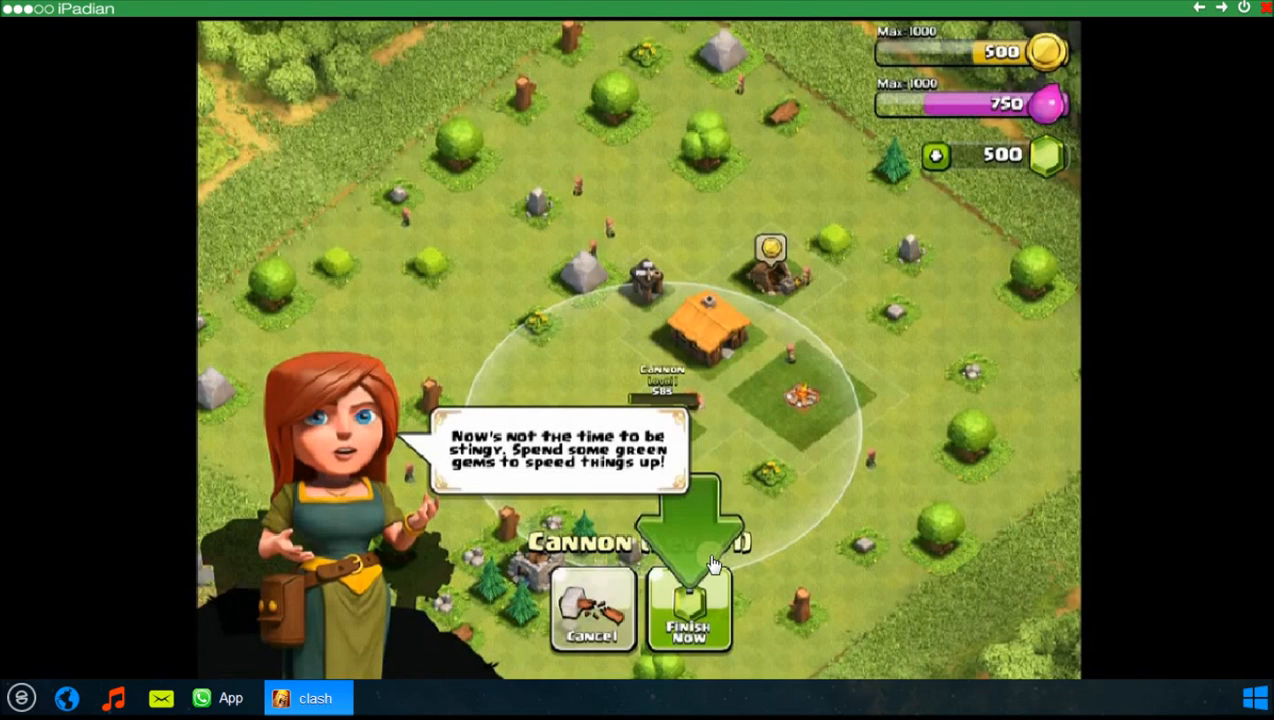
click(592, 610)
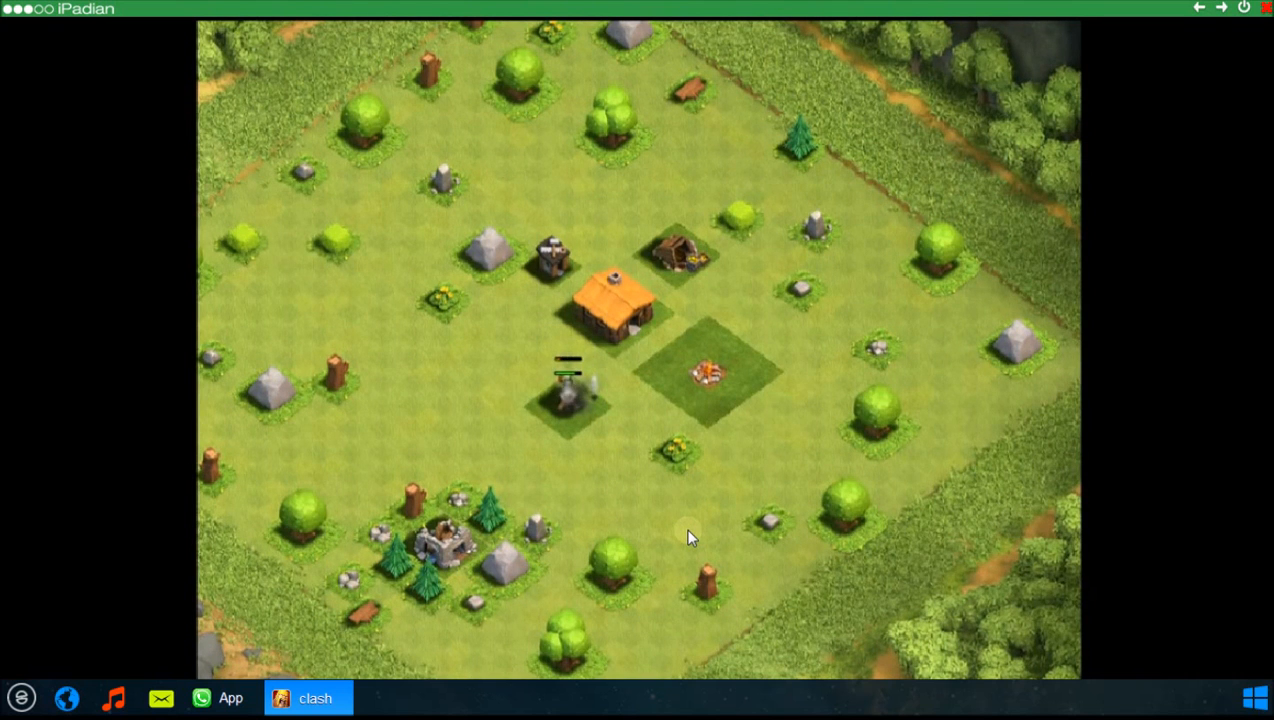
click(200, 697)
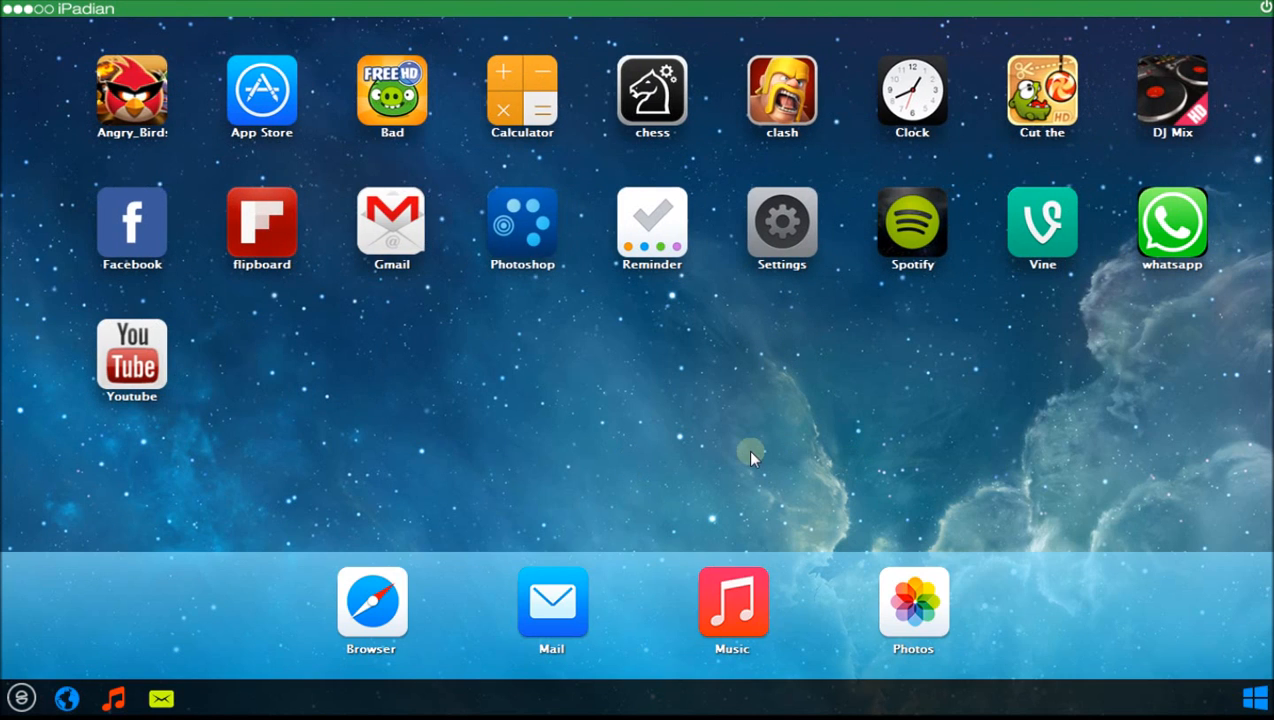
mouse_move(751, 441)
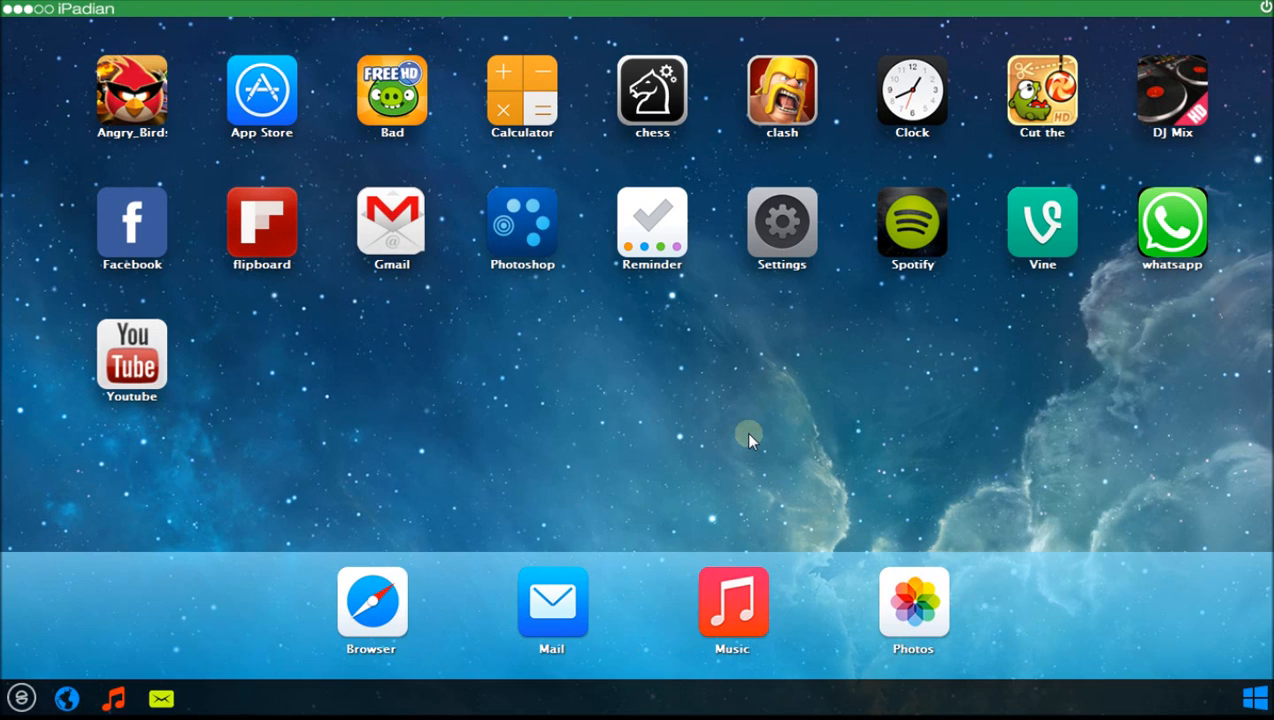
mouse_move(1193, 22)
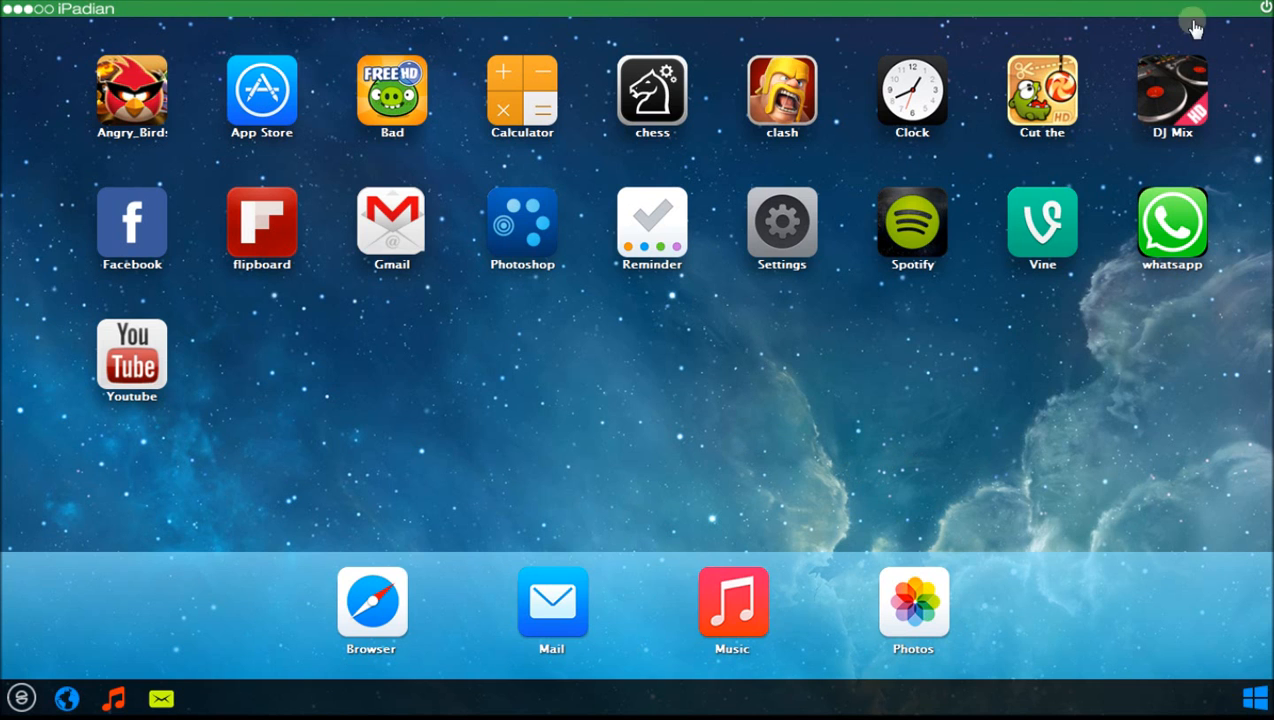